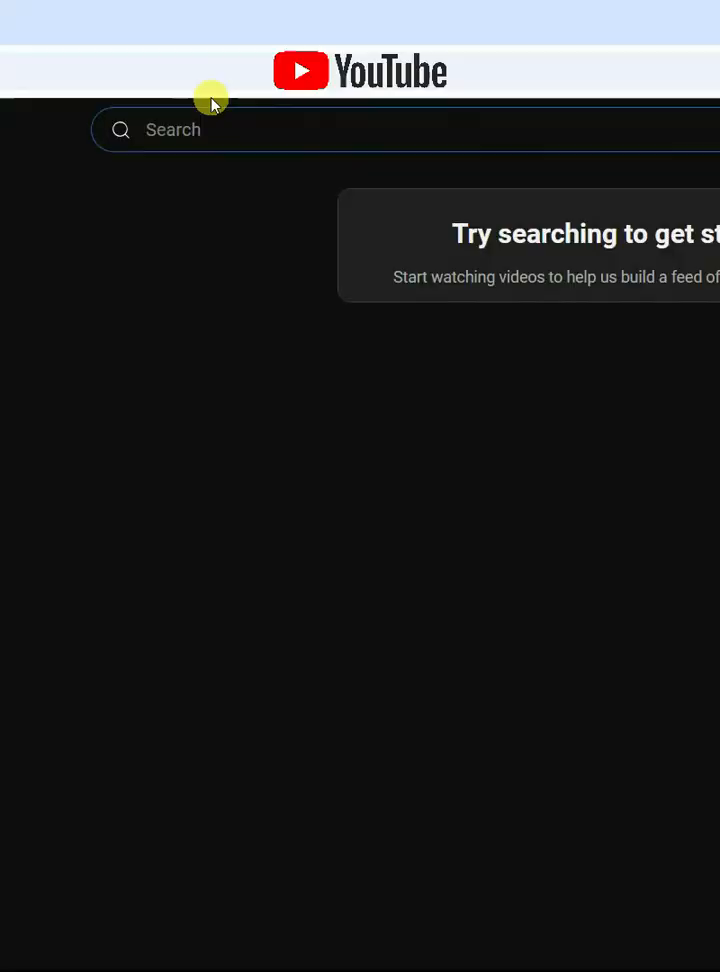
- Search YouTube for 'big smile editing' and open the Big Smile Editing channel
type("big smile")
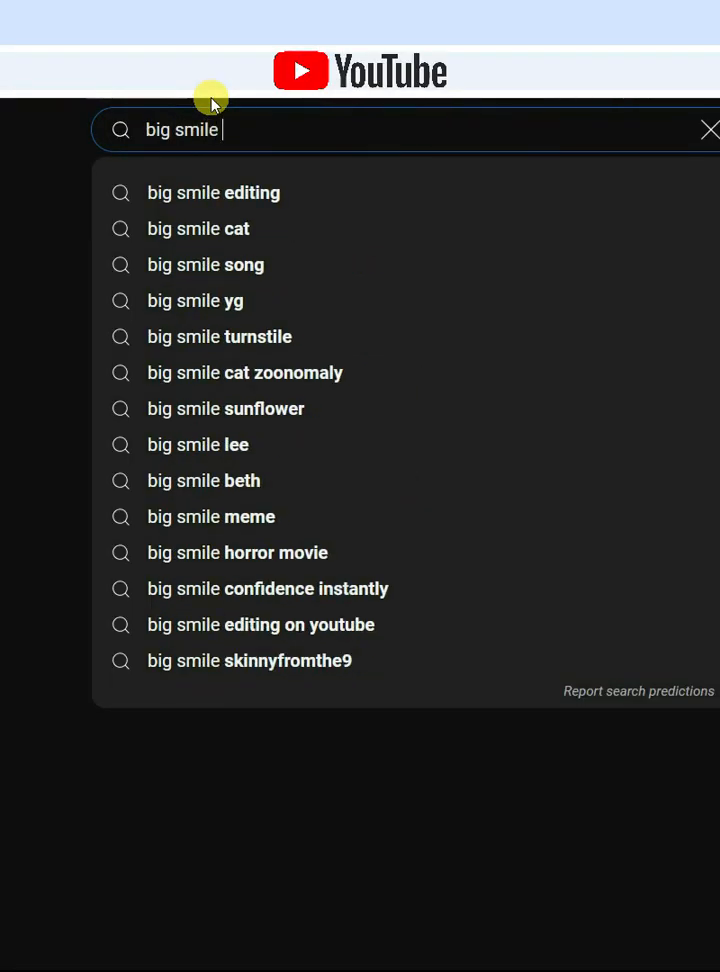
left_click(213, 192)
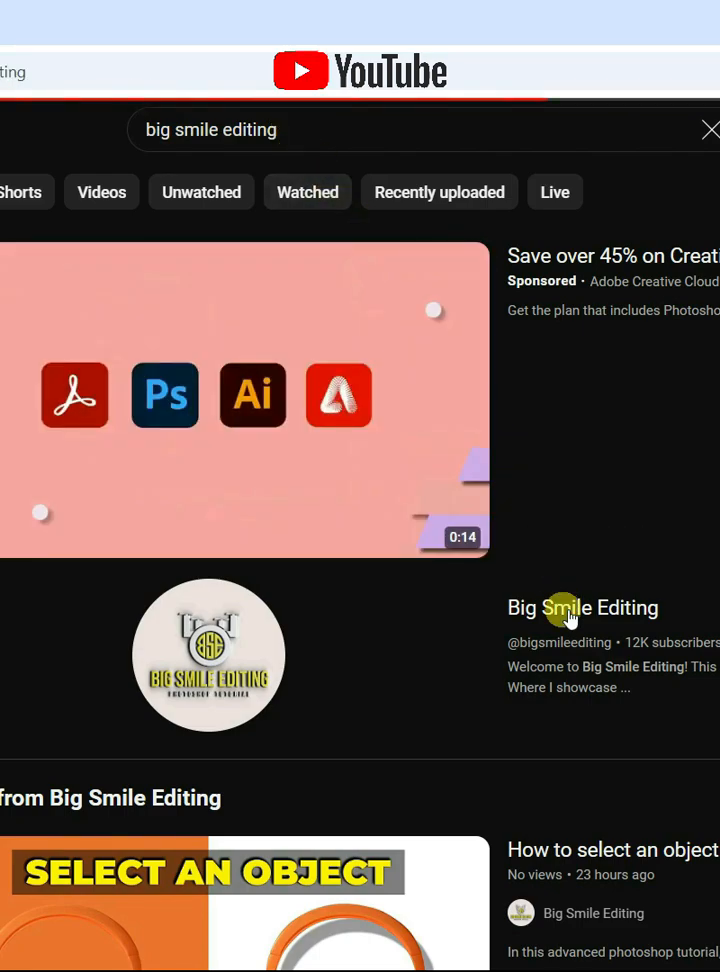
left_click(582, 608)
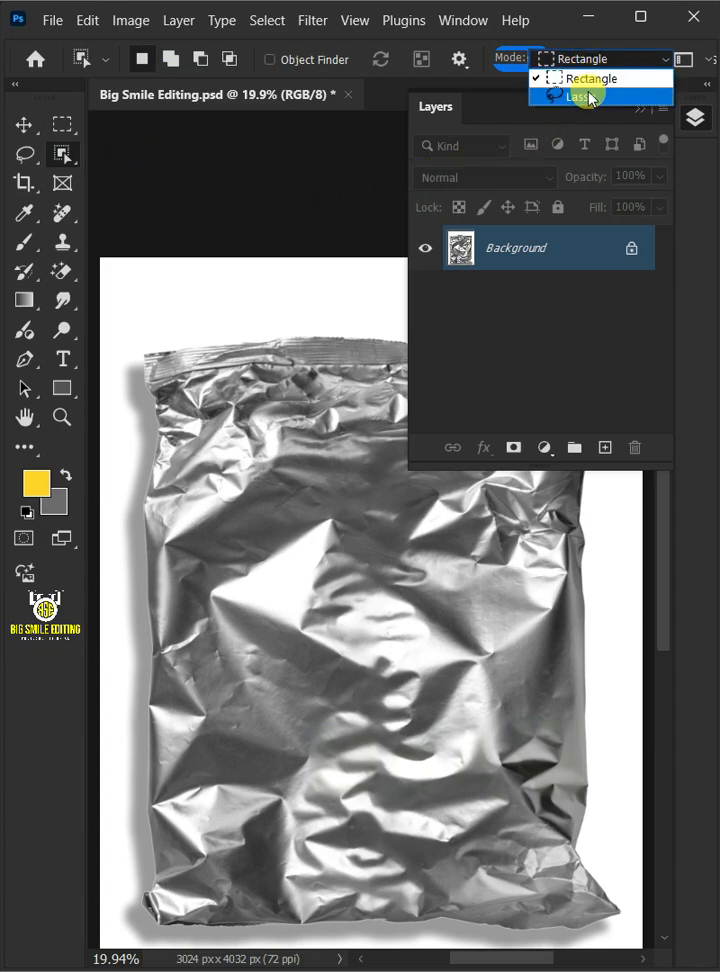
- Lasso-select the crumpled bag onto a Silver Bag layer and convert it to a smart object
left_click(580, 95)
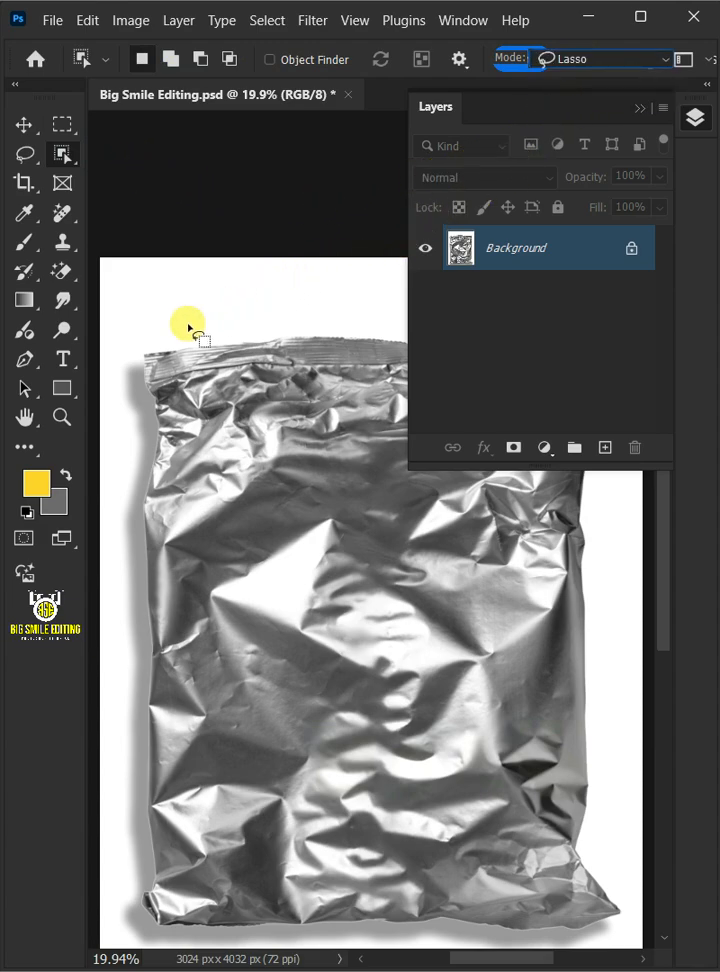
left_click_drag(190, 330, 340, 940)
type("Silver Bag")
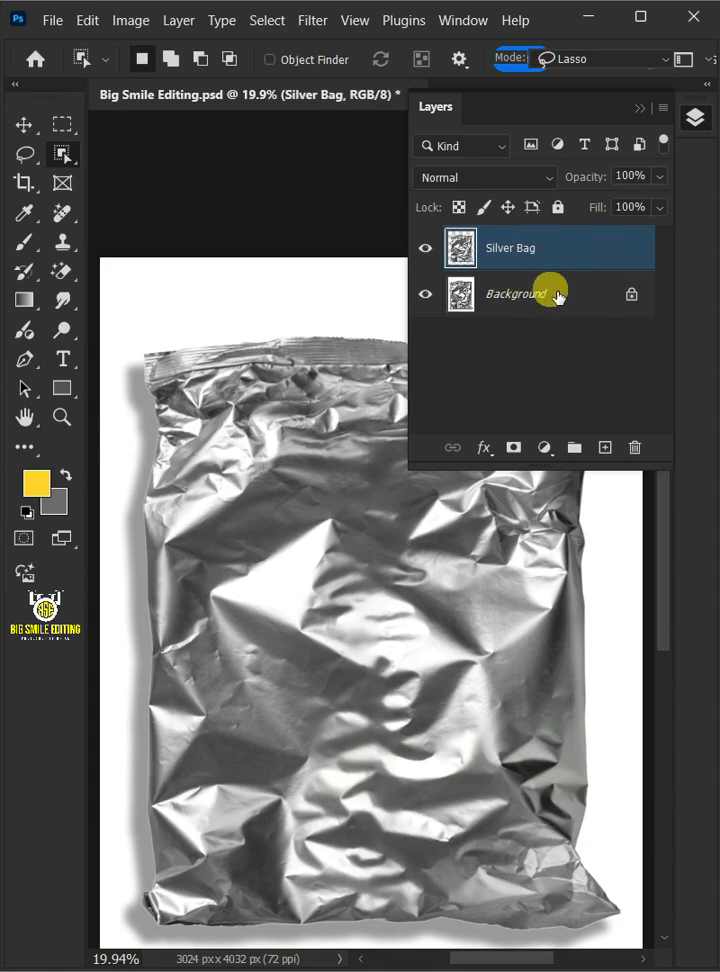
right_click(550, 293)
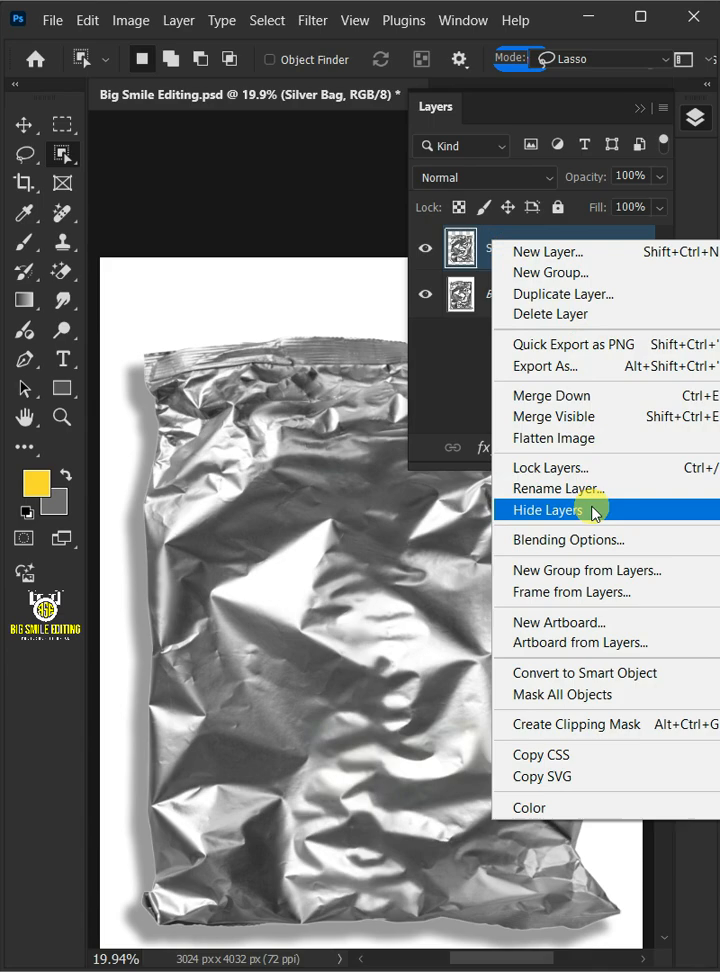
left_click(547, 510)
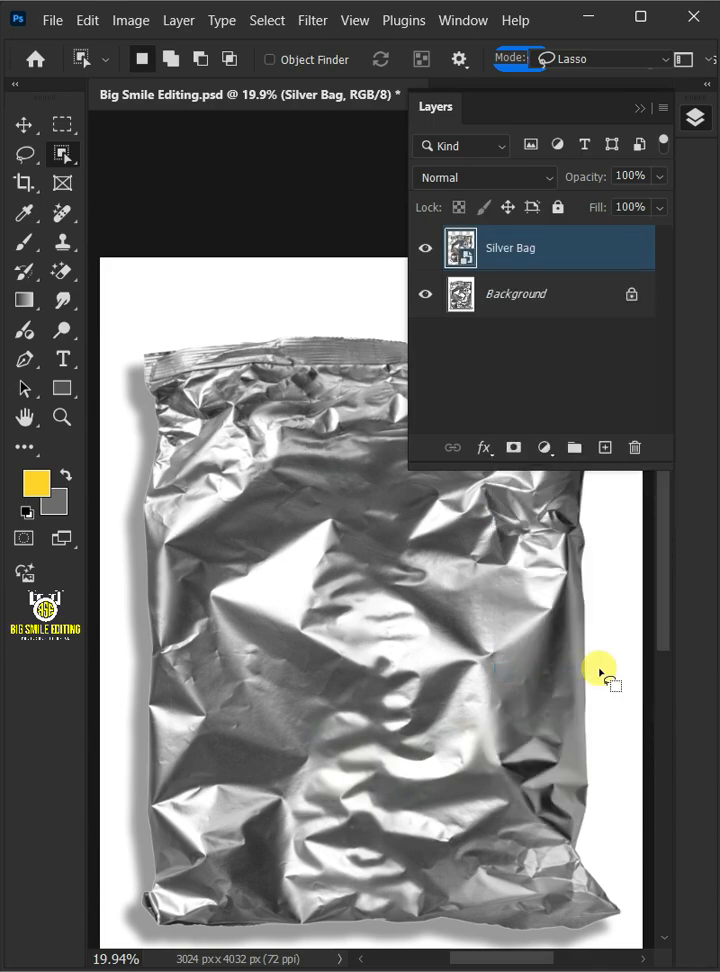
mouse_move(235, 770)
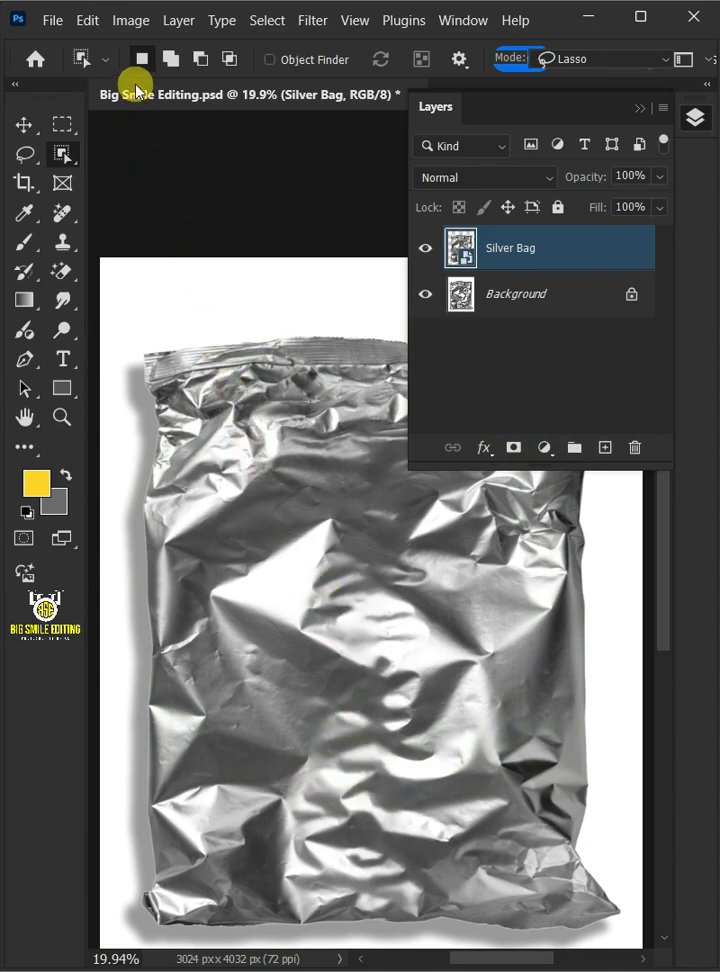
- Apply a Levels smart filter to Silver Bag with input black 70 and white 215
left_click(130, 20)
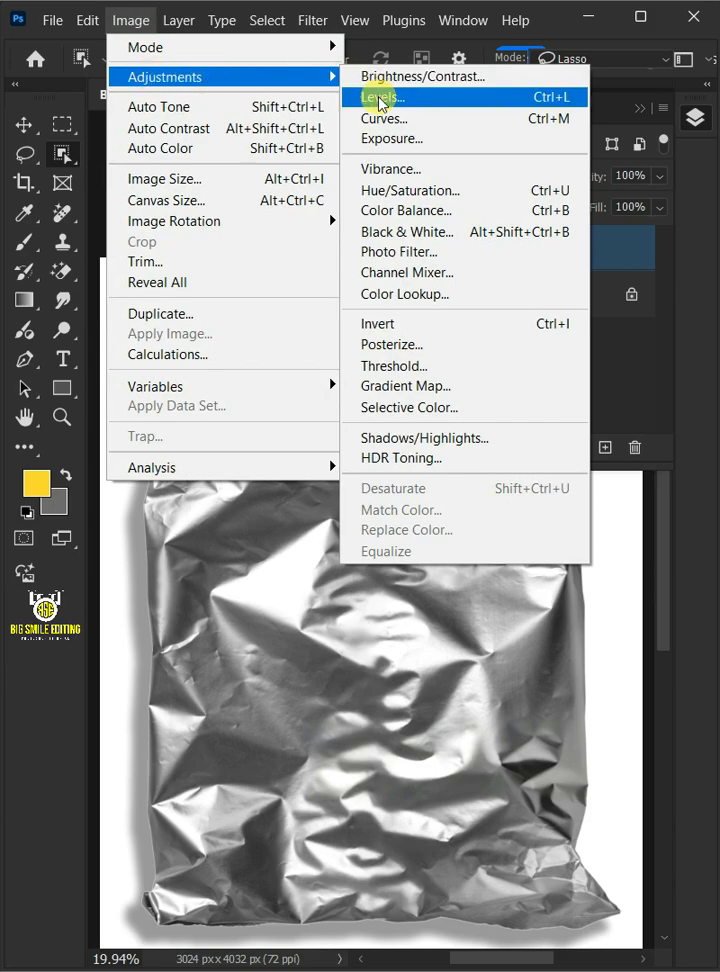
left_click(382, 96)
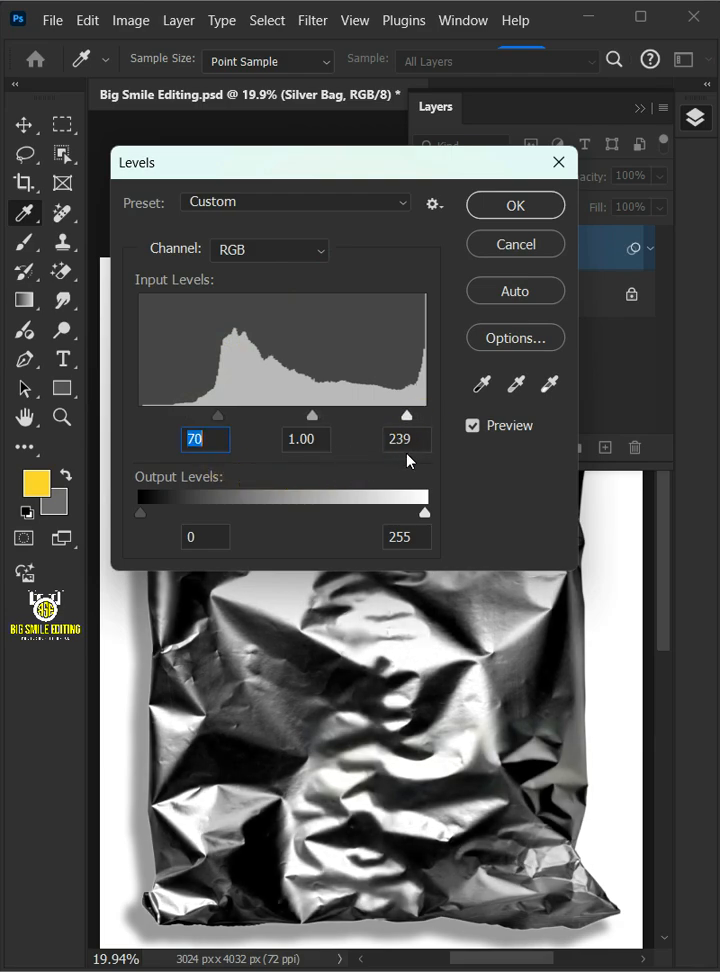
left_click_drag(405, 414, 383, 414)
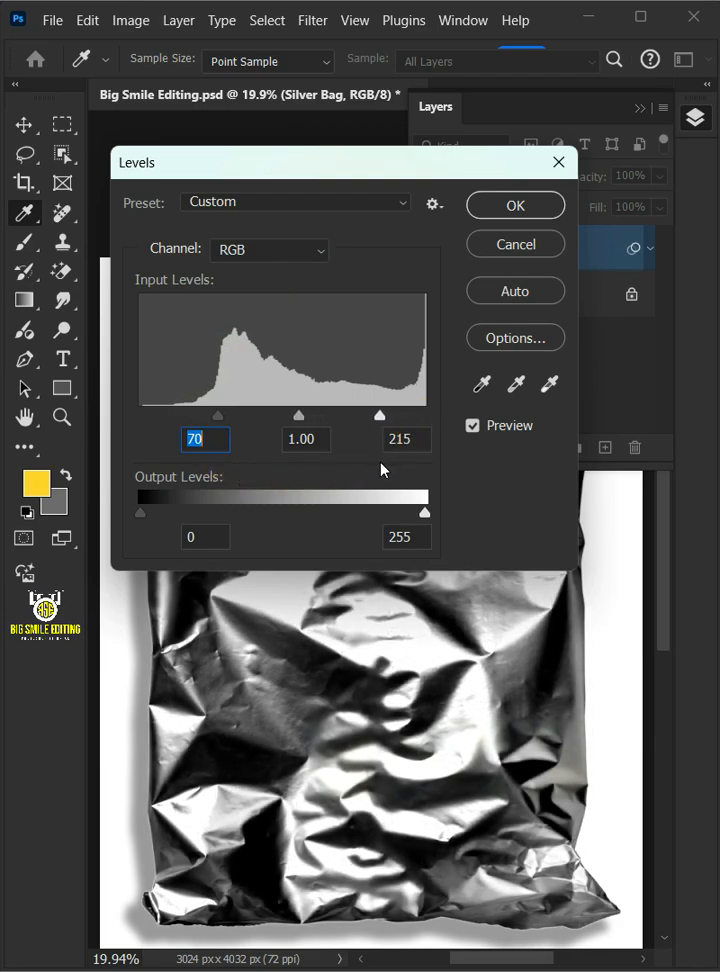
left_click(514, 205)
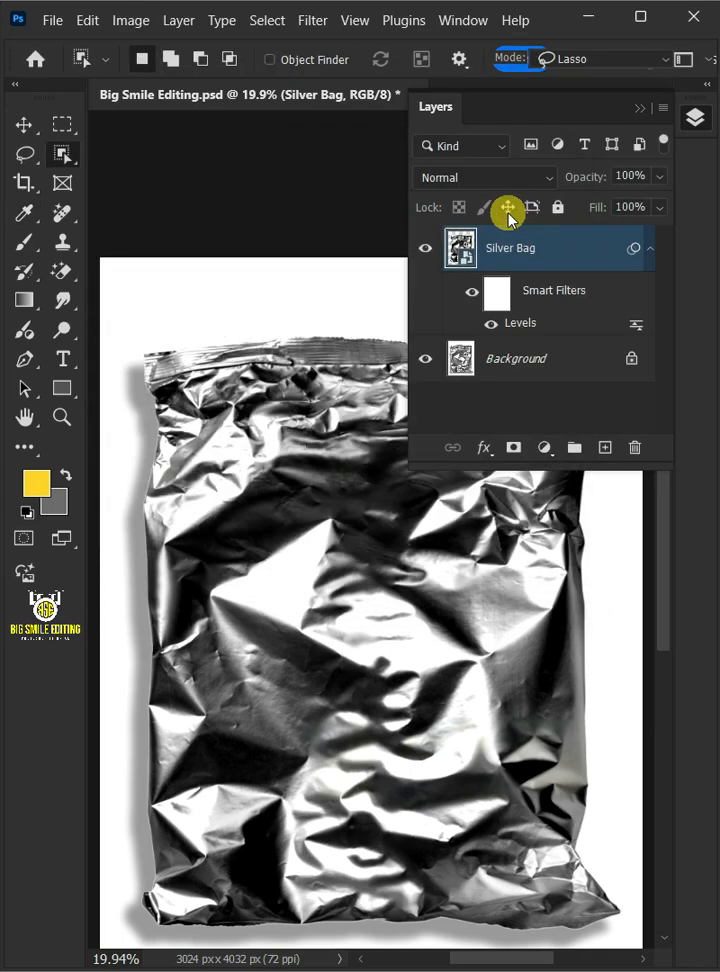
- Add a 4.0 px Gaussian Blur smart filter to the Silver Bag layer
left_click(313, 20)
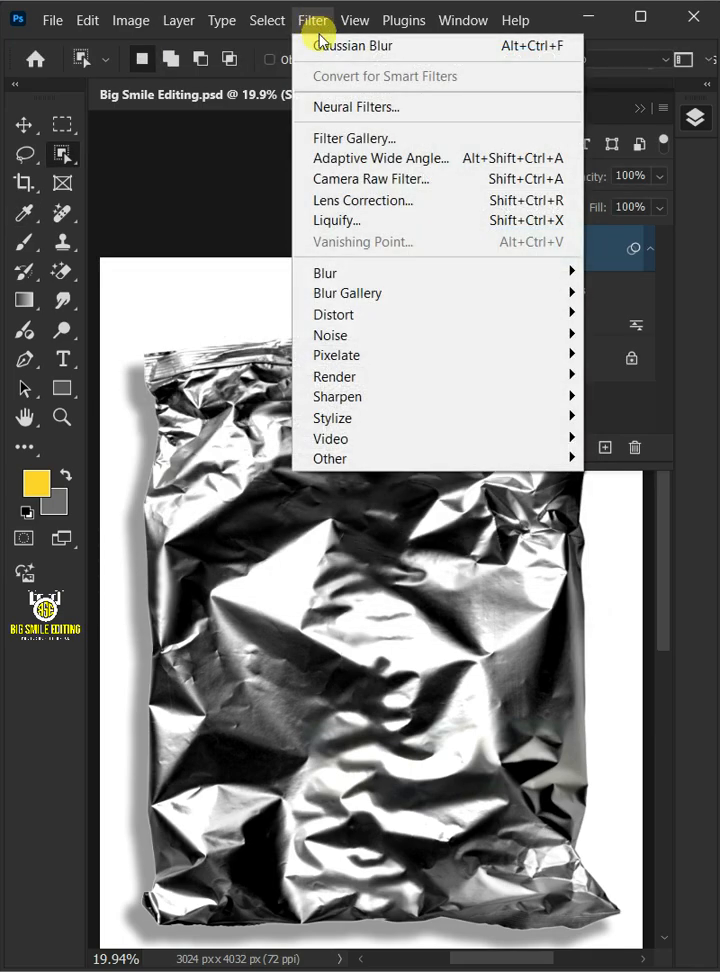
mouse_move(340, 272)
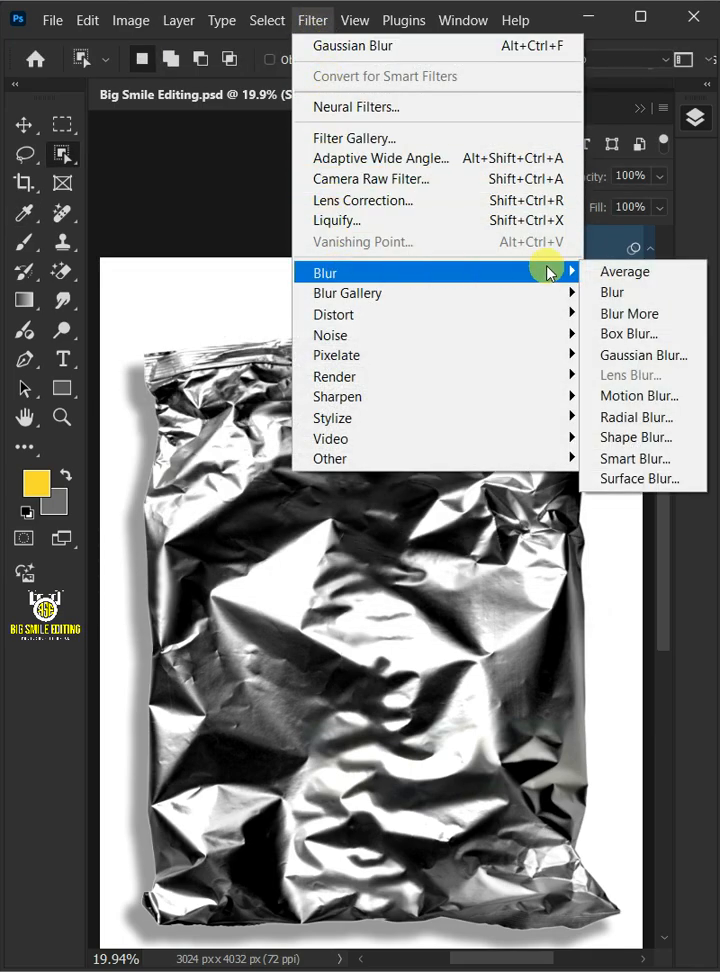
left_click(643, 355)
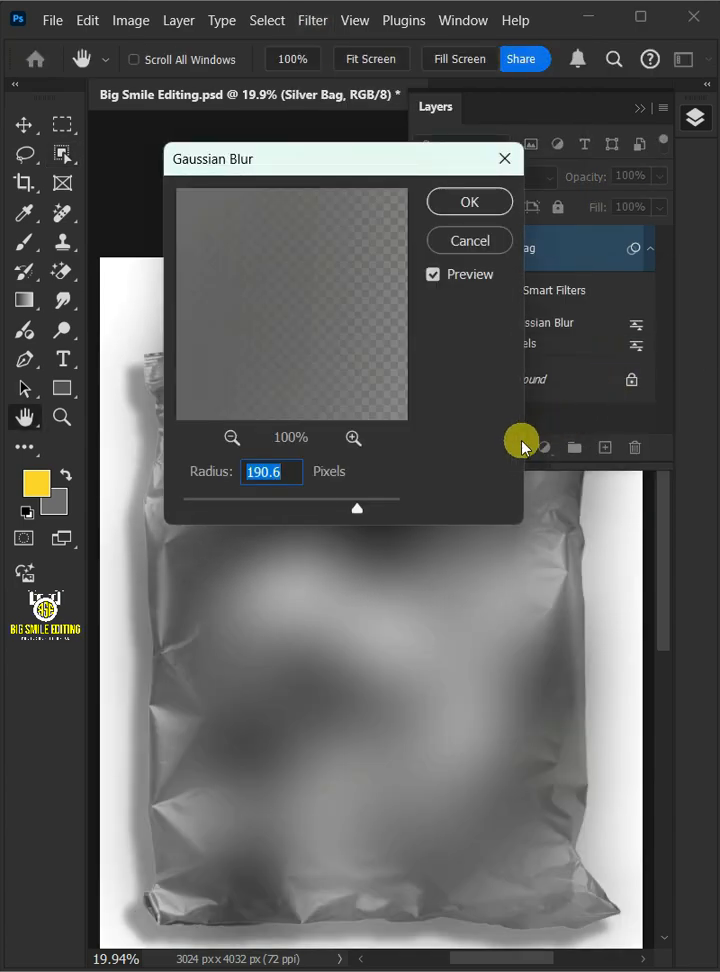
left_click_drag(357, 509, 260, 509)
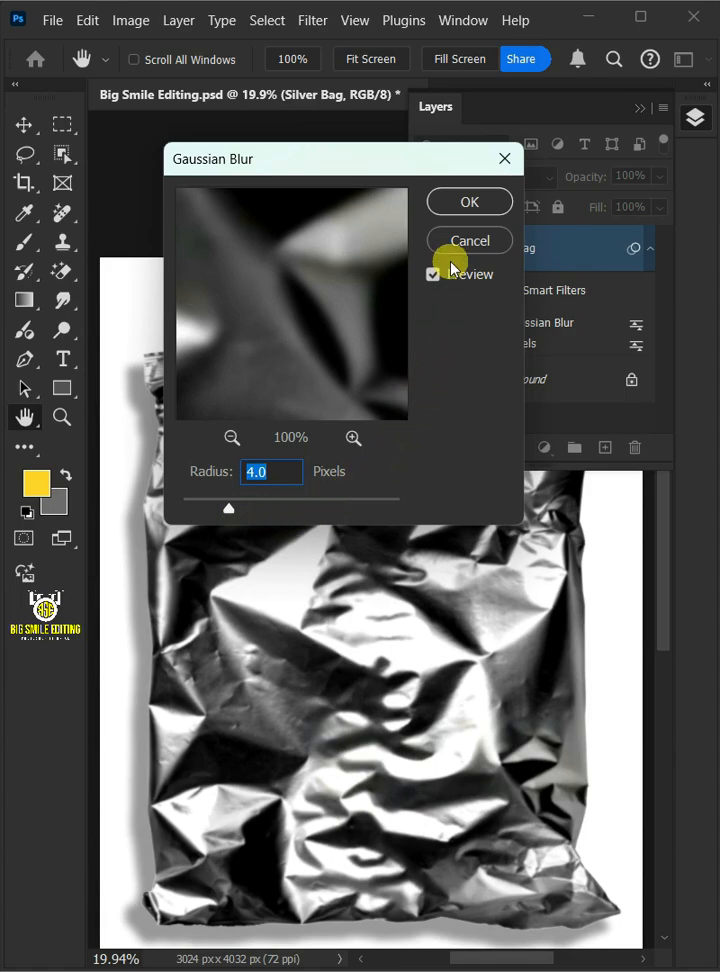
left_click(469, 201)
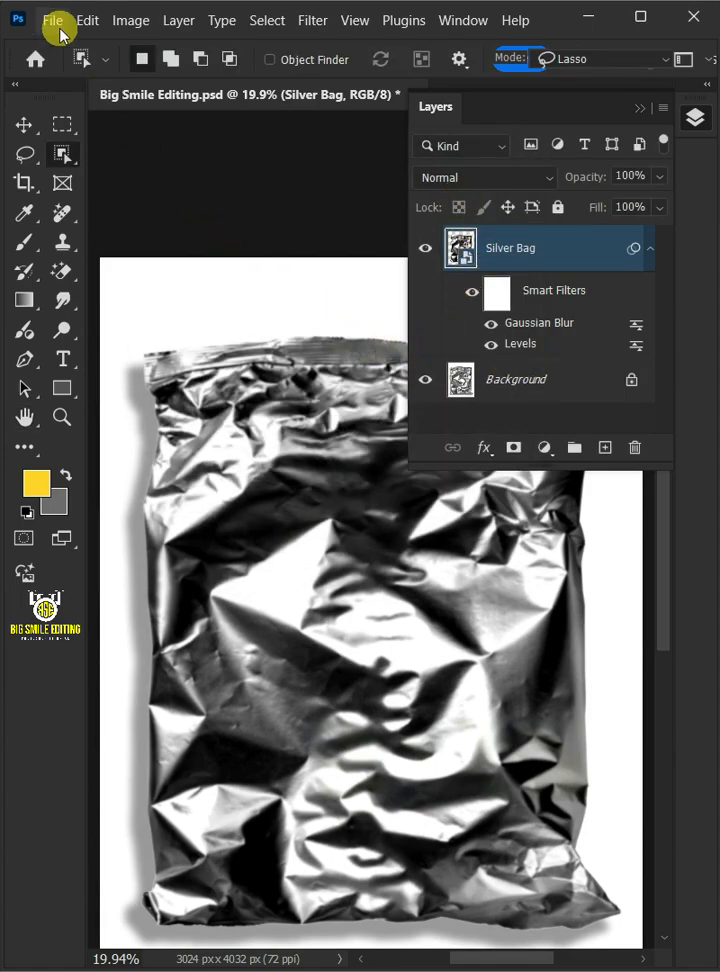
- Save the document as 'Displacement' in Photoshop (*.PSD) format
left_click(52, 20)
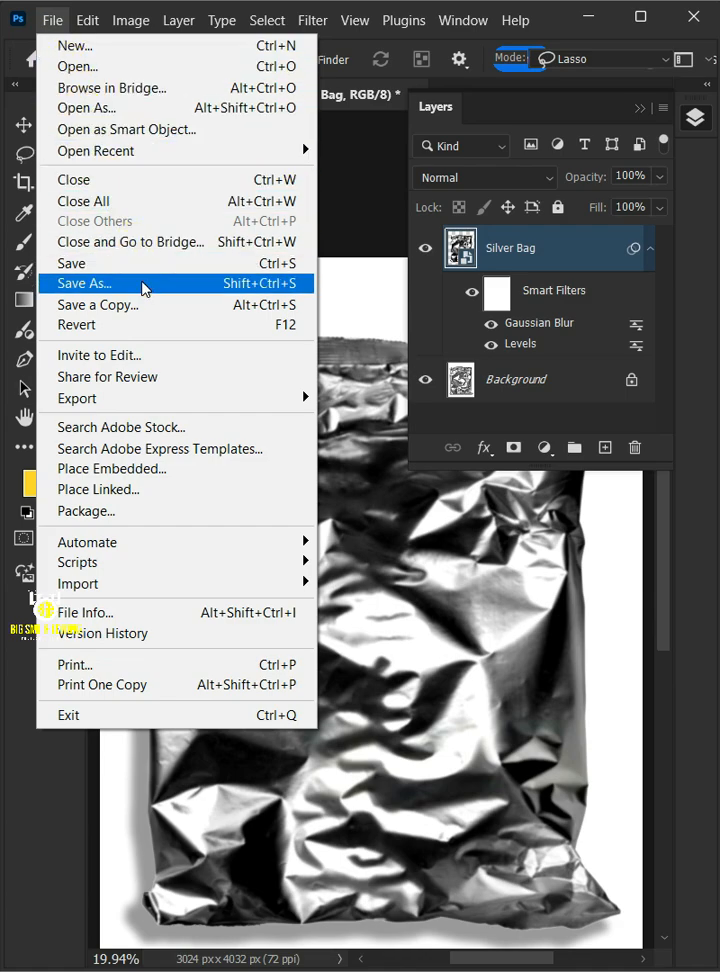
left_click(82, 283)
type("Displacement")
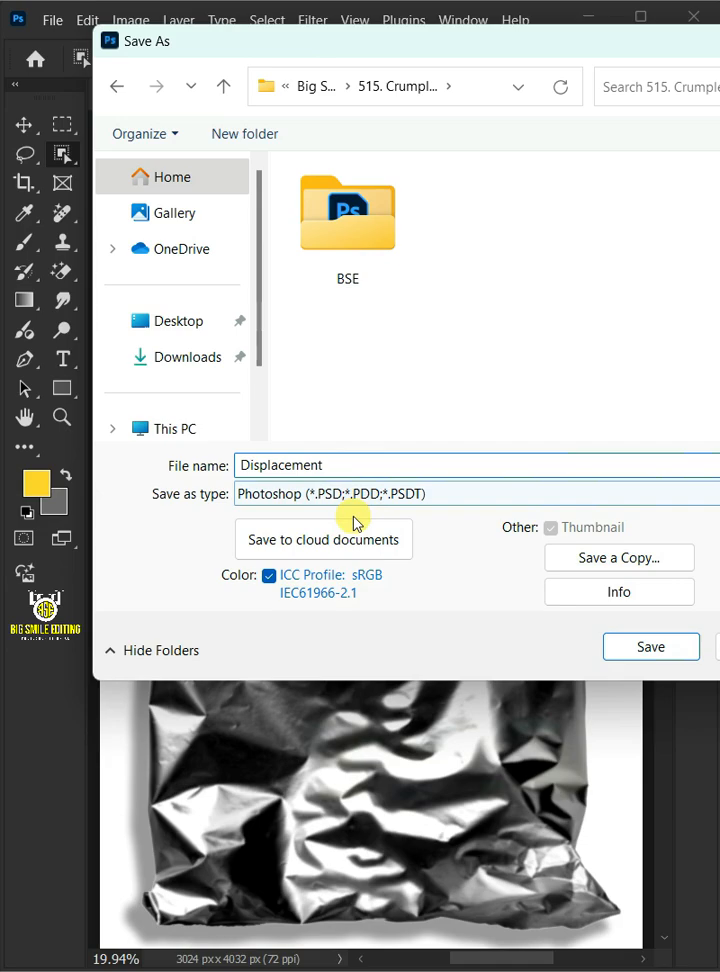
left_click(475, 493)
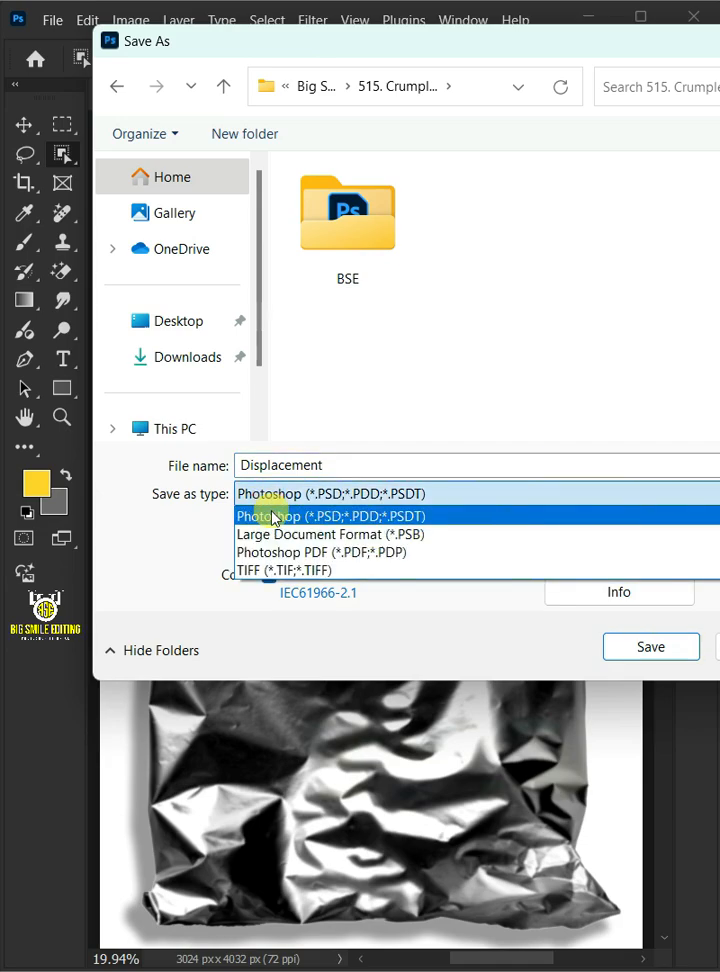
left_click(331, 515)
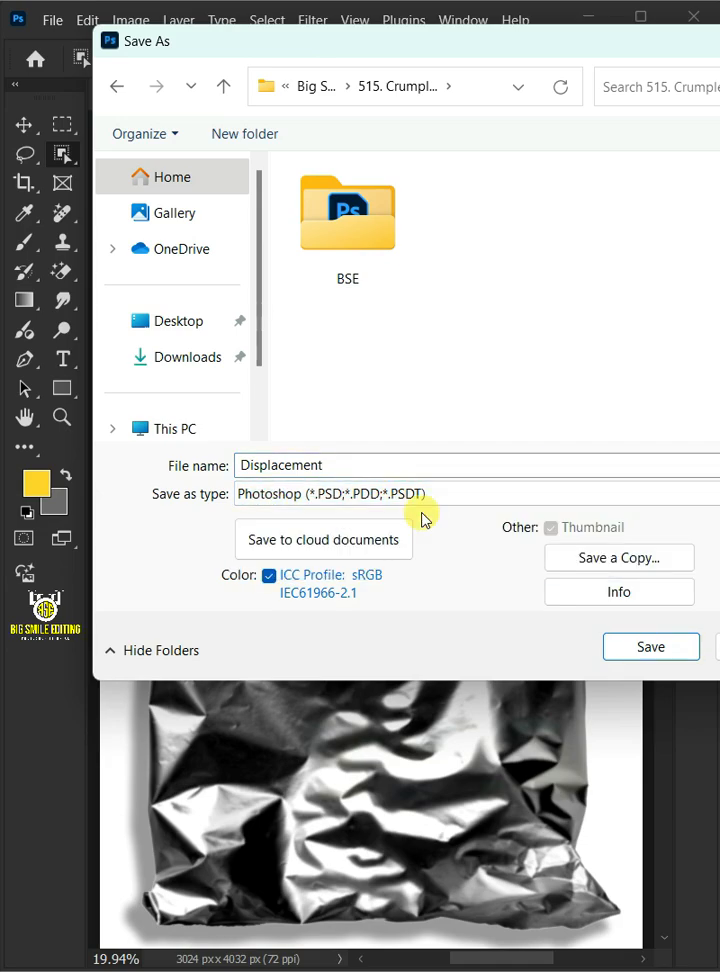
left_click(650, 646)
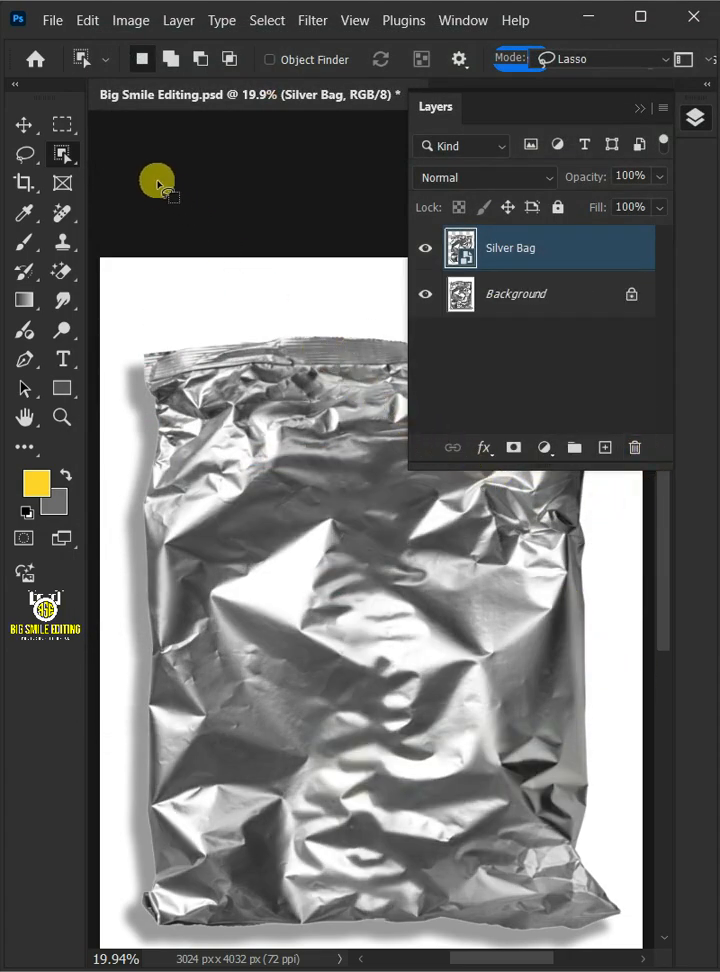
- Place the Cup Image file as an embedded layer and clip it to Silver Bag
left_click(52, 20)
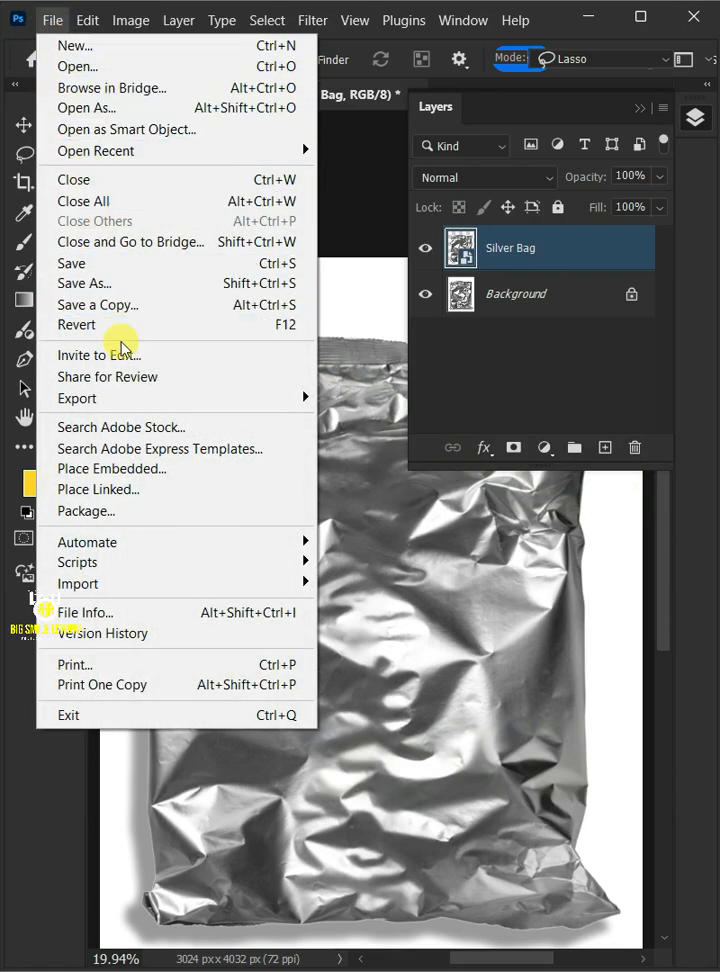
left_click(111, 468)
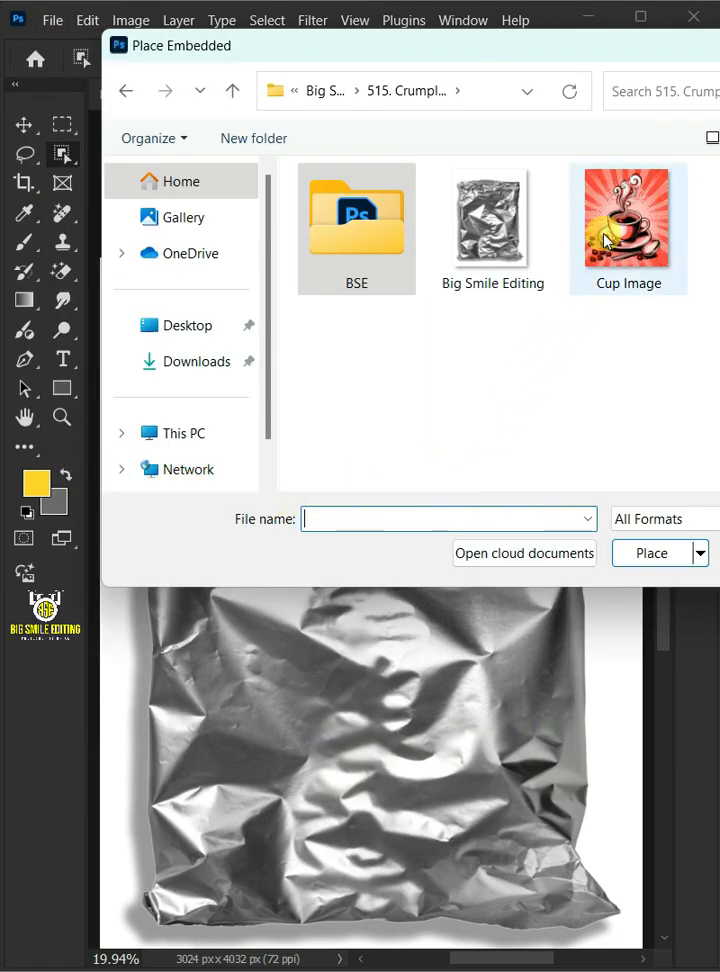
double_click(628, 218)
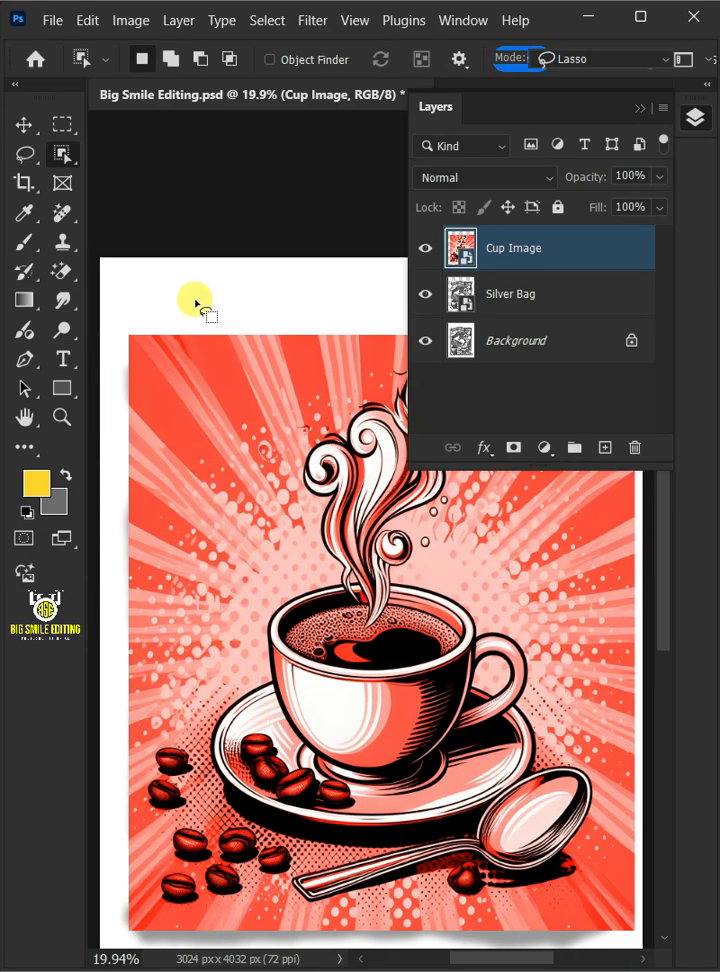
left_click(178, 20)
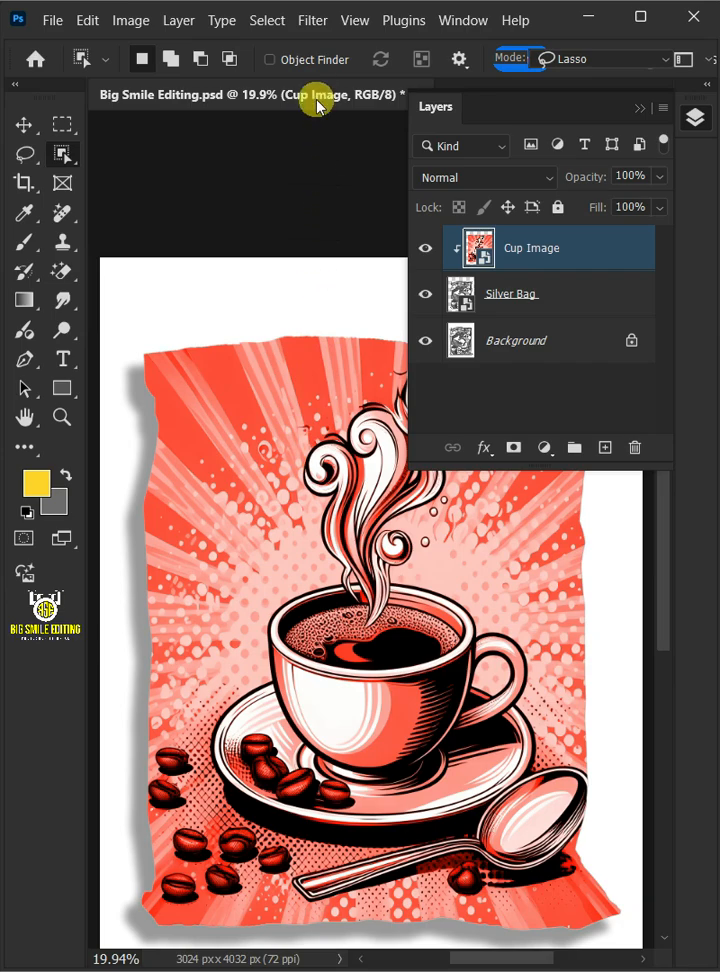
- Apply a Displace filter to Cup Image at scale 11/11 using Displacement.psd as the map
left_click(312, 20)
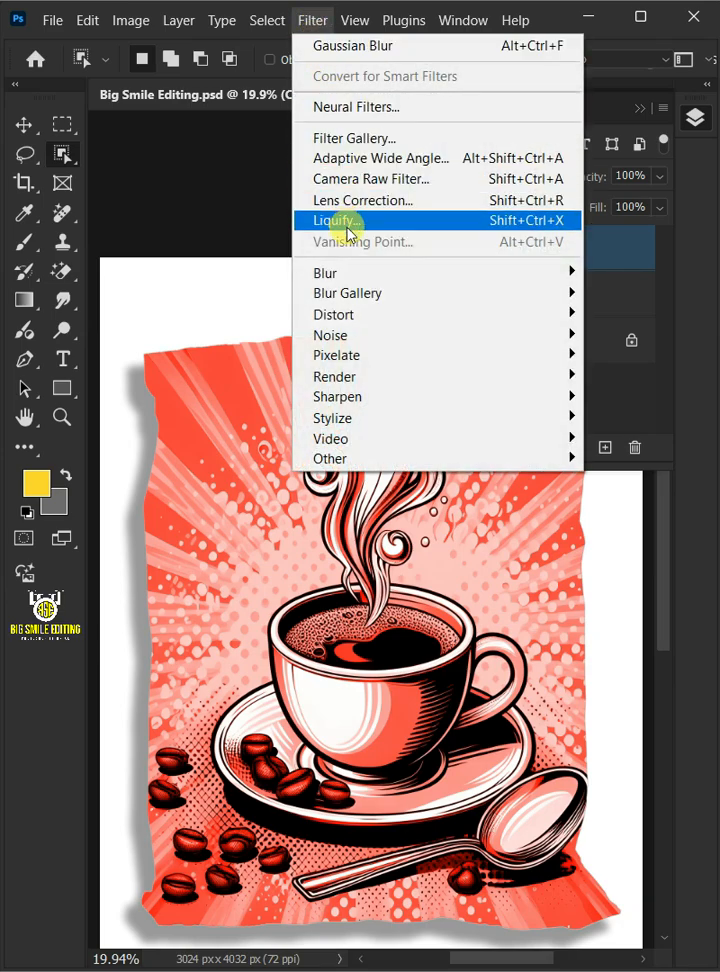
mouse_move(334, 314)
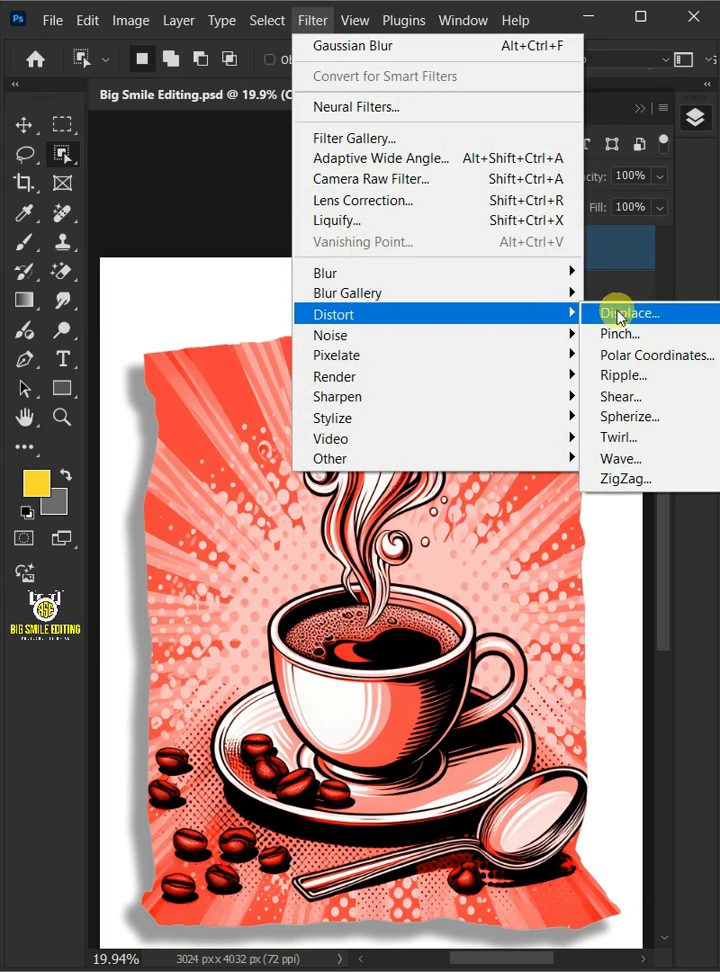
left_click(628, 313)
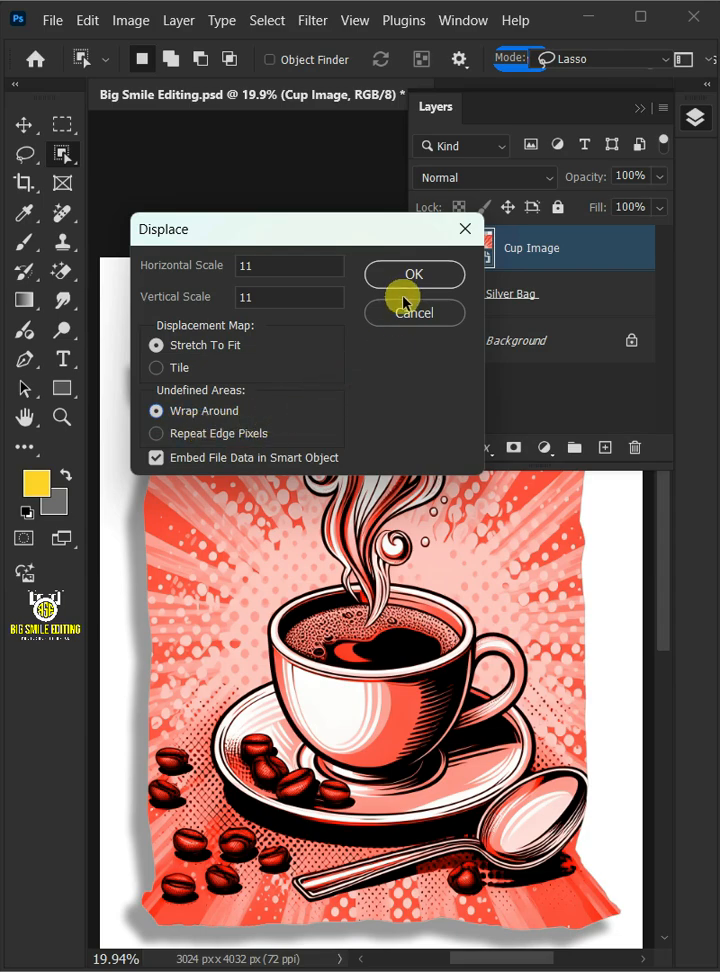
left_click(413, 274)
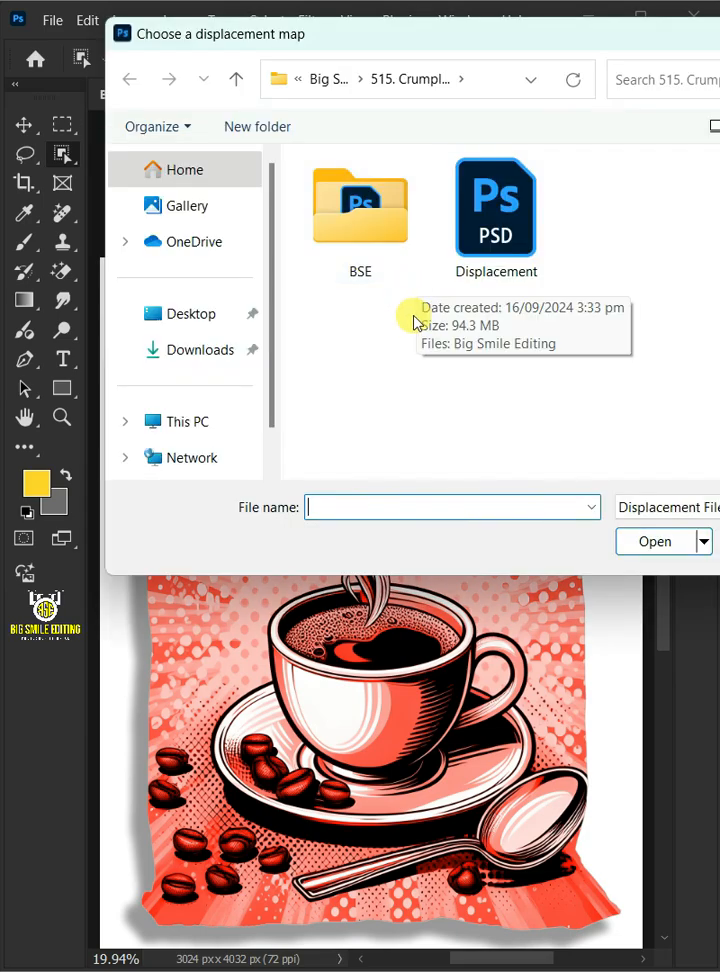
left_click(496, 208)
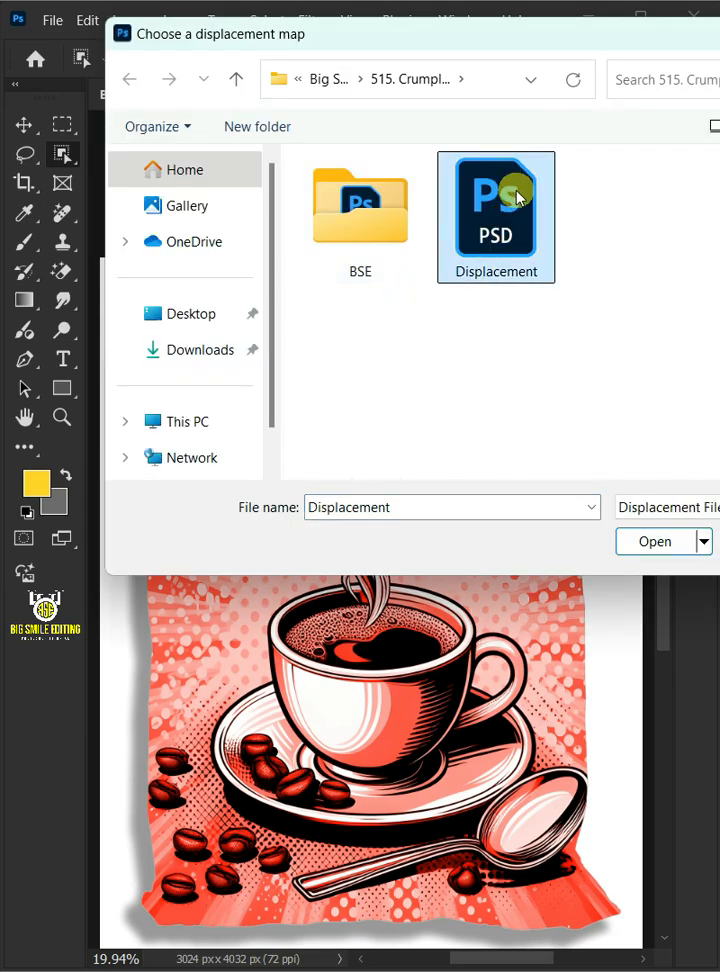
left_click(654, 541)
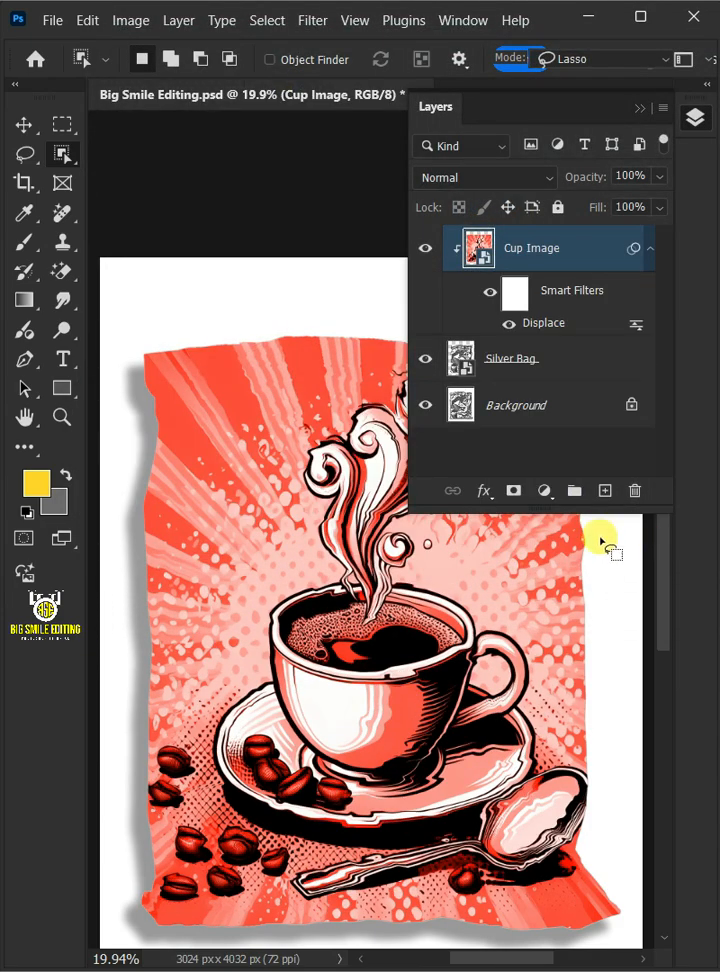
- Set the Cup Image layer's blend mode to Linear Burn
left_click(484, 177)
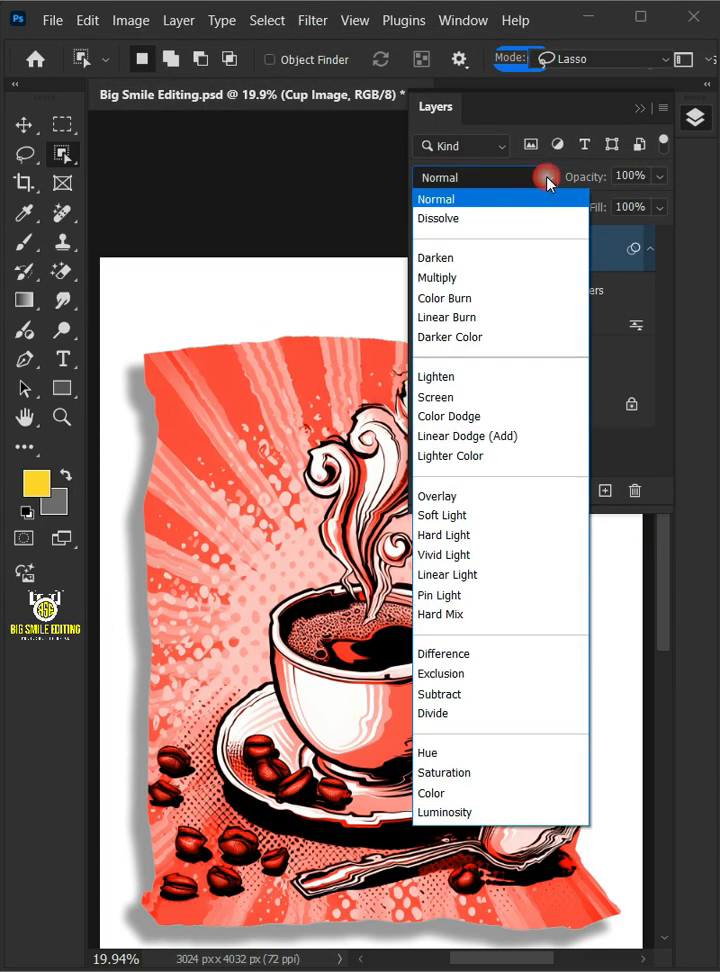
left_click(446, 317)
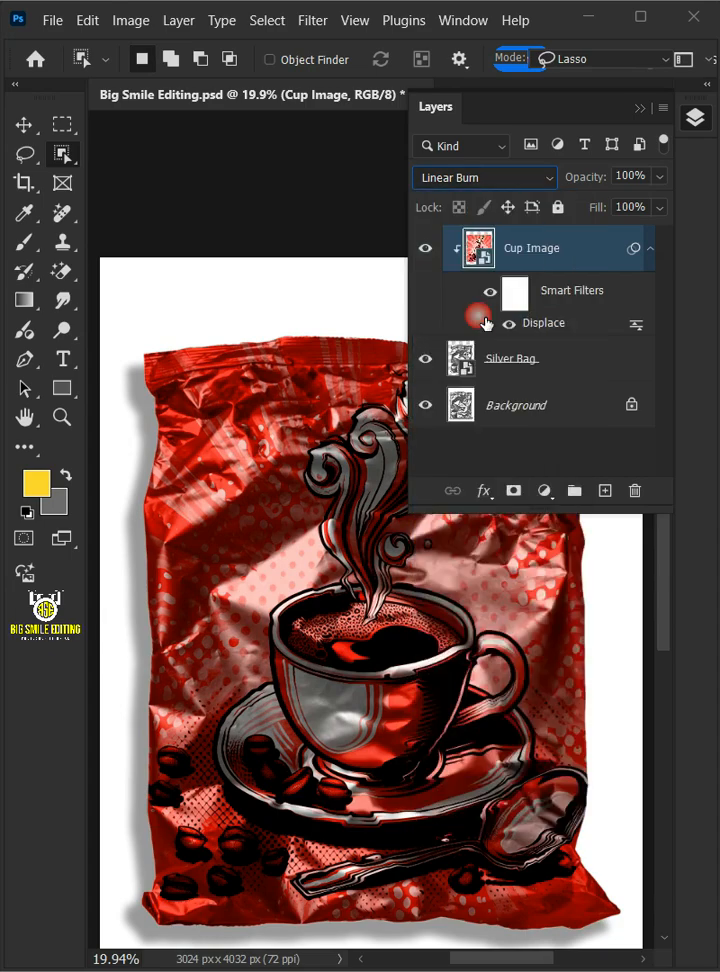
left_click(484, 490)
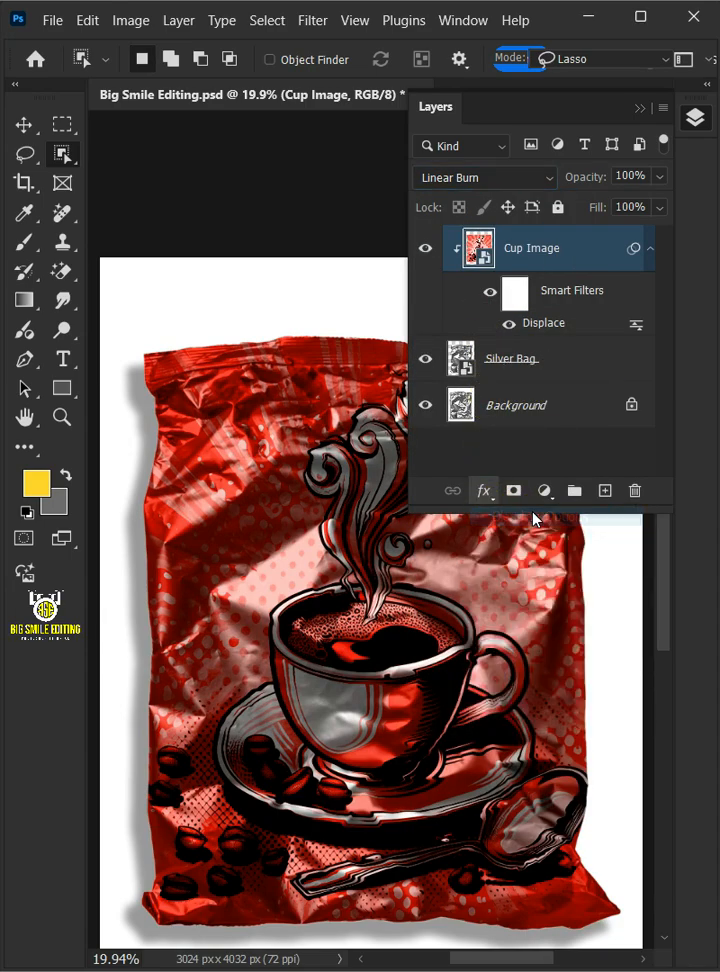
- Split the Underlying Layer white Blend If slider so the foil's highlights show through
double_click(532, 248)
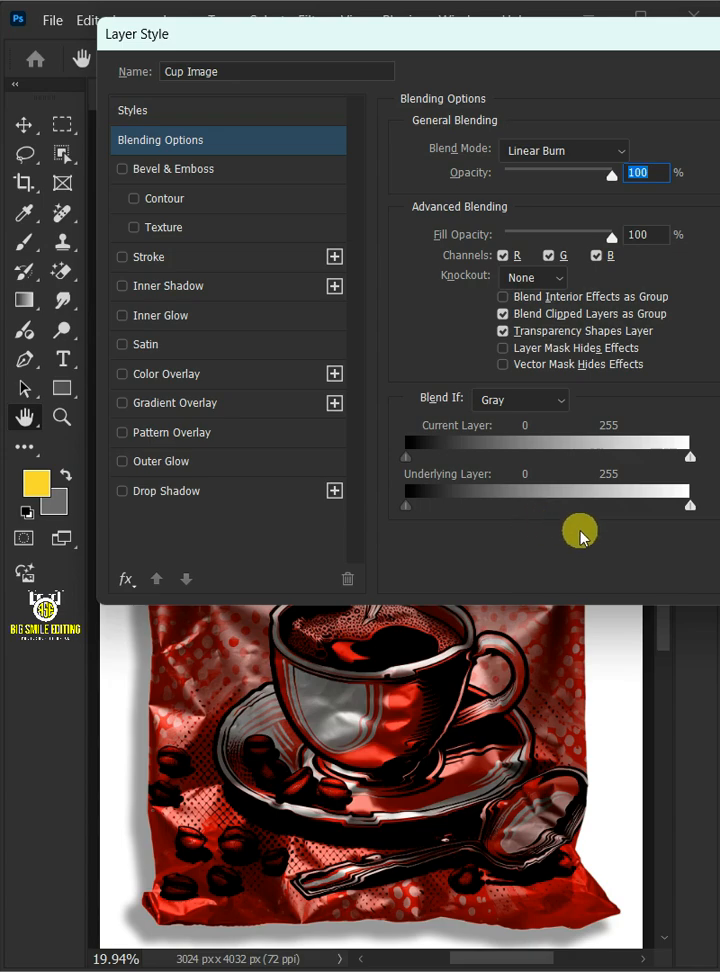
left_click_drag(689, 507, 683, 507)
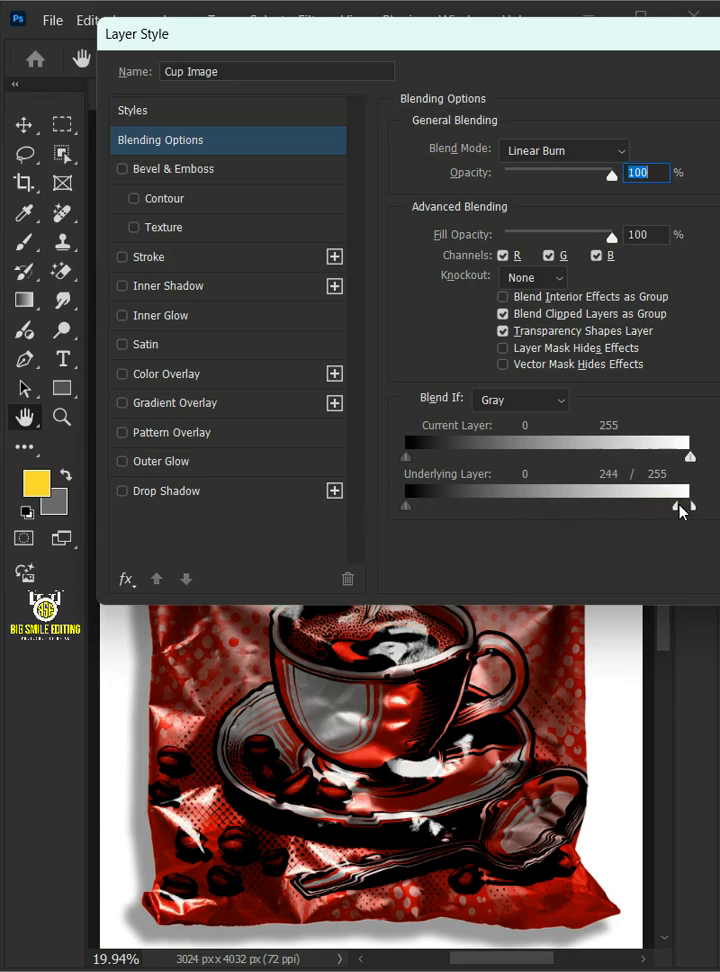
left_click_drag(690, 506, 660, 506)
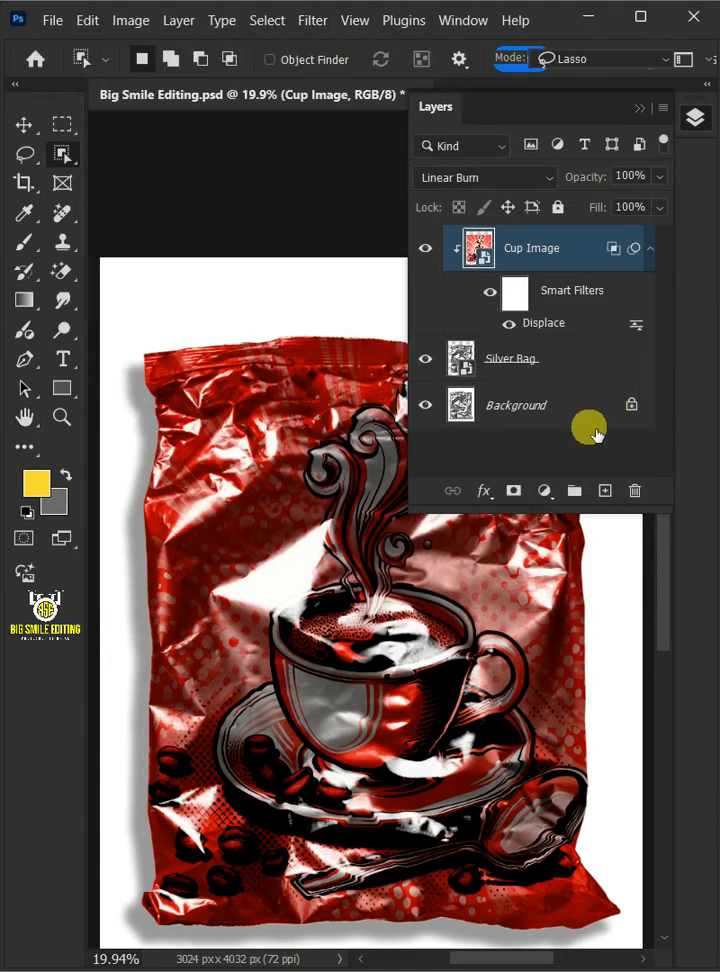
left_click(545, 490)
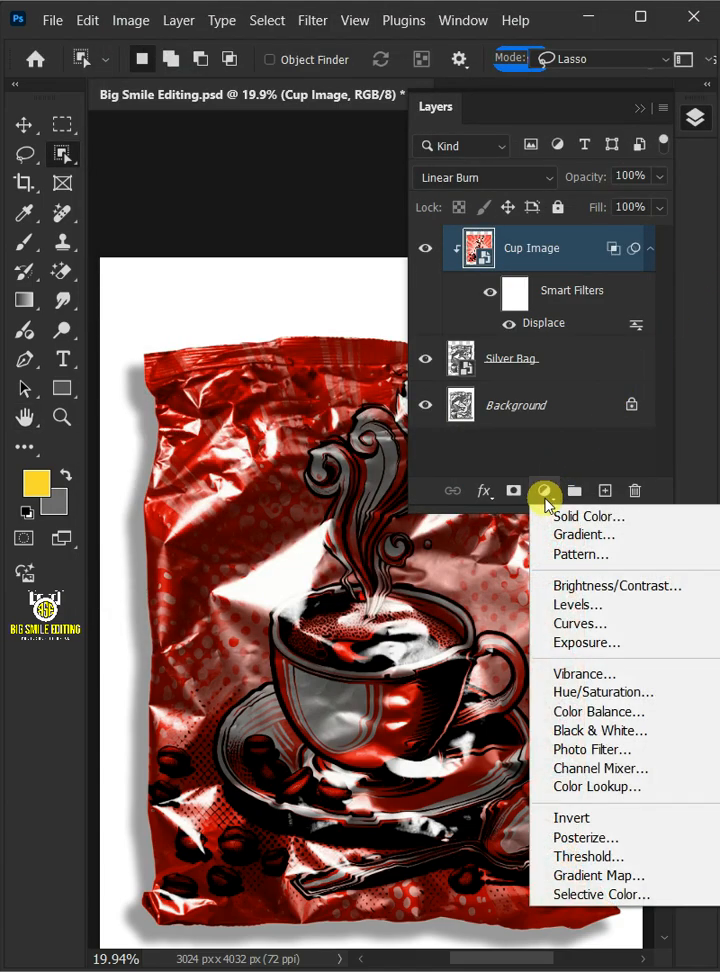
- Add a white Solid Color fill layer above Cup Image and name it Highlights
left_click(588, 516)
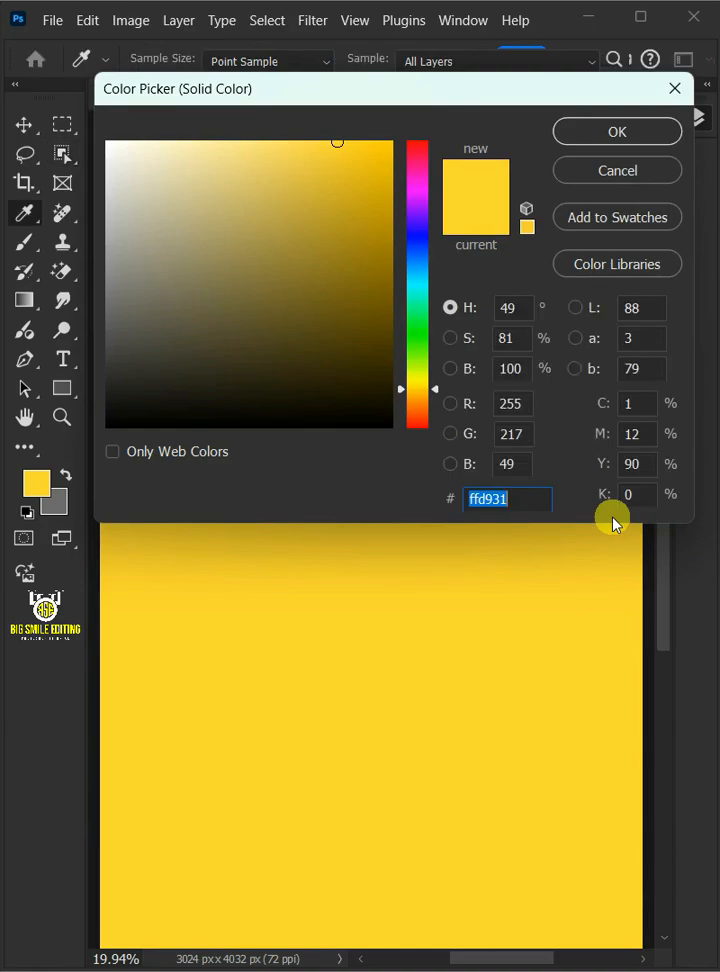
left_click(105, 132)
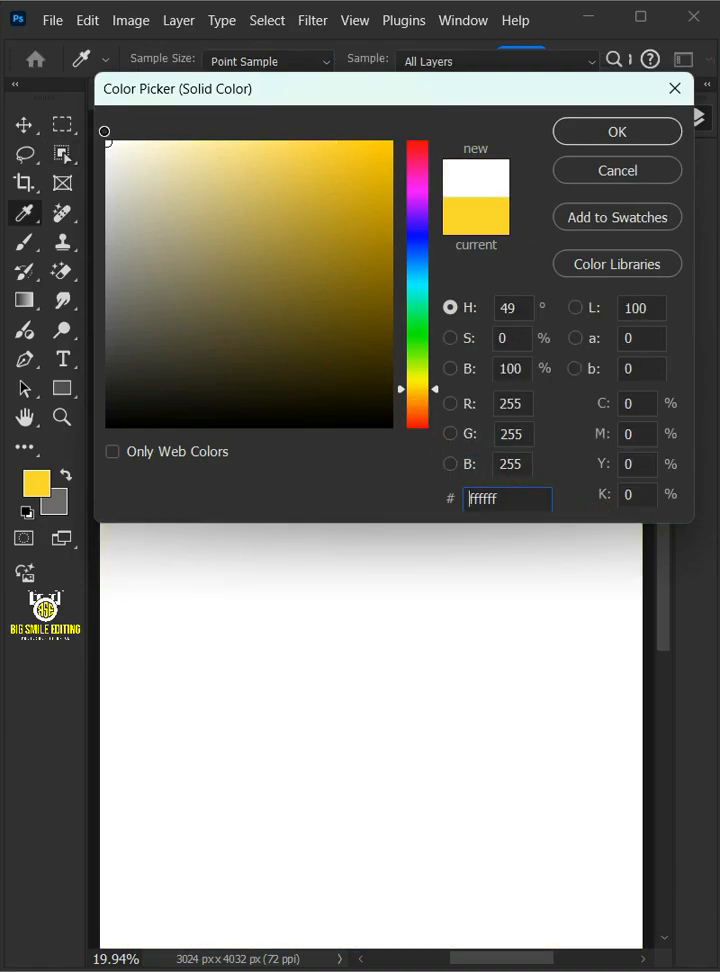
left_click(616, 131)
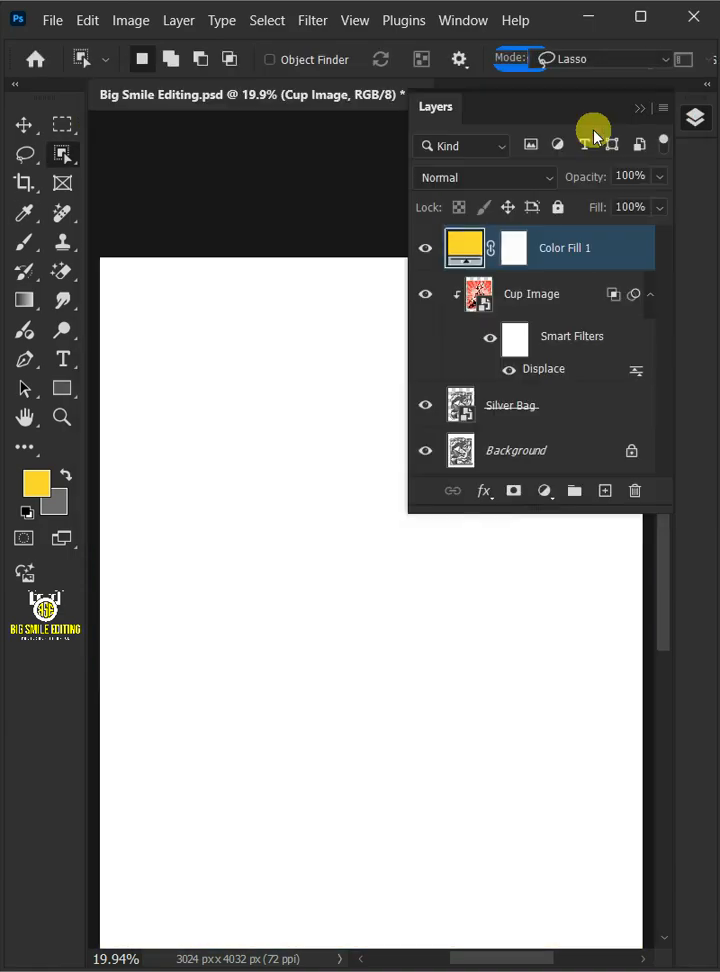
double_click(564, 247)
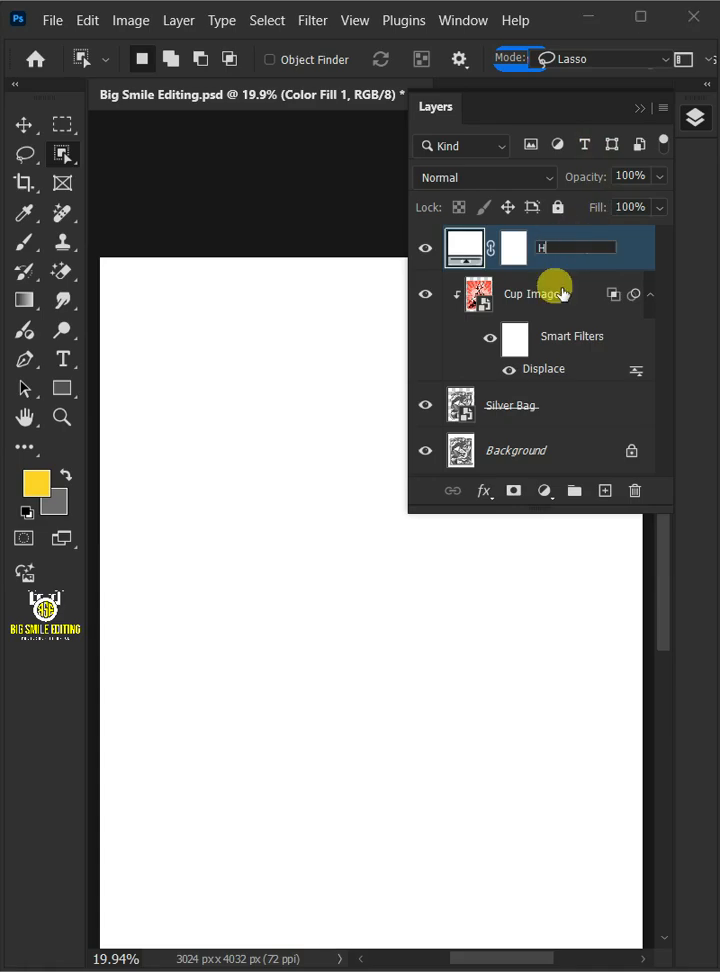
type("Highlights")
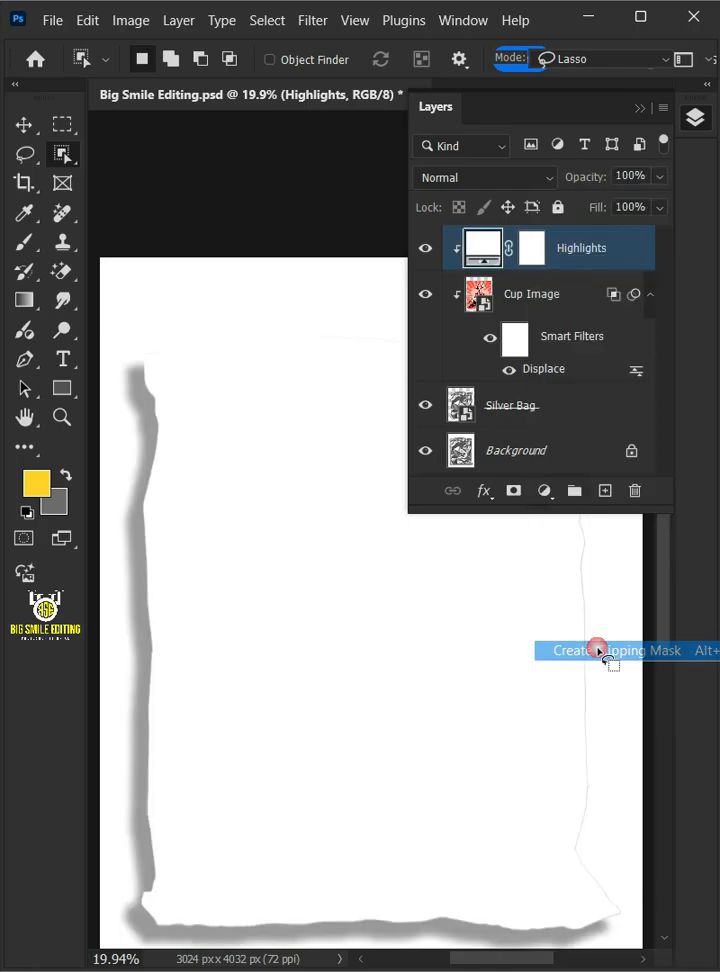
- Set the Highlights layer to Soft Light blend mode at 50% opacity
left_click(485, 177)
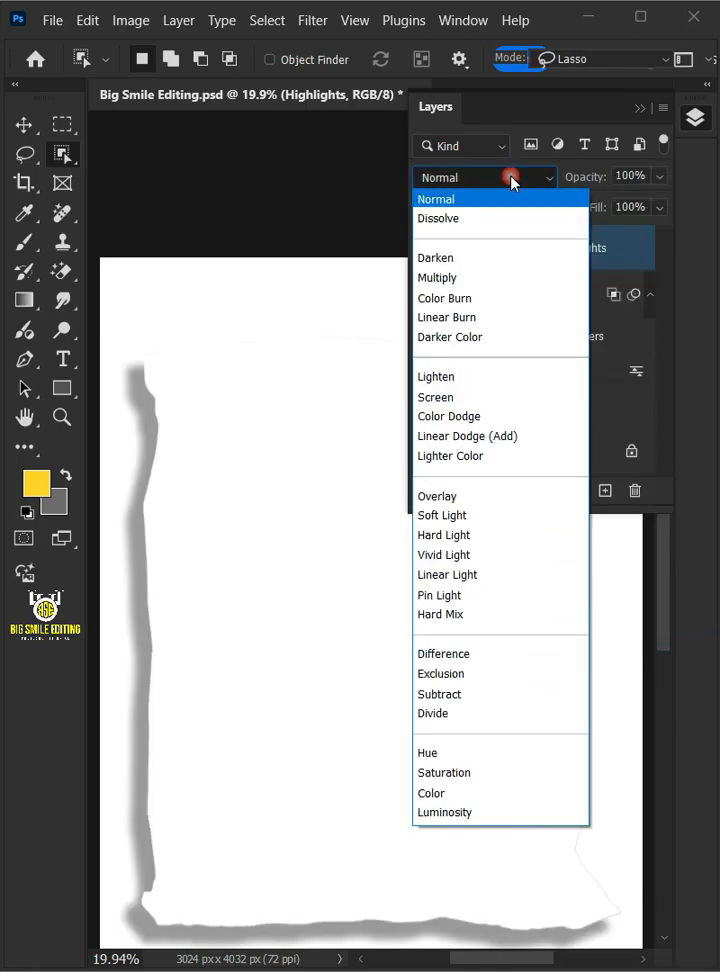
left_click(441, 515)
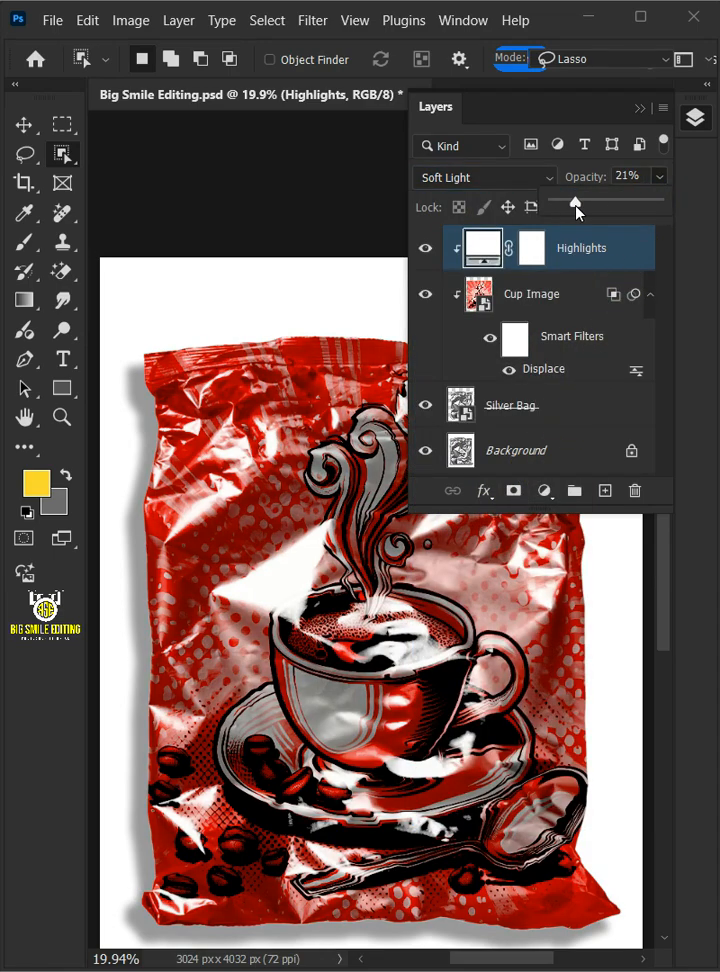
left_click_drag(575, 202, 605, 202)
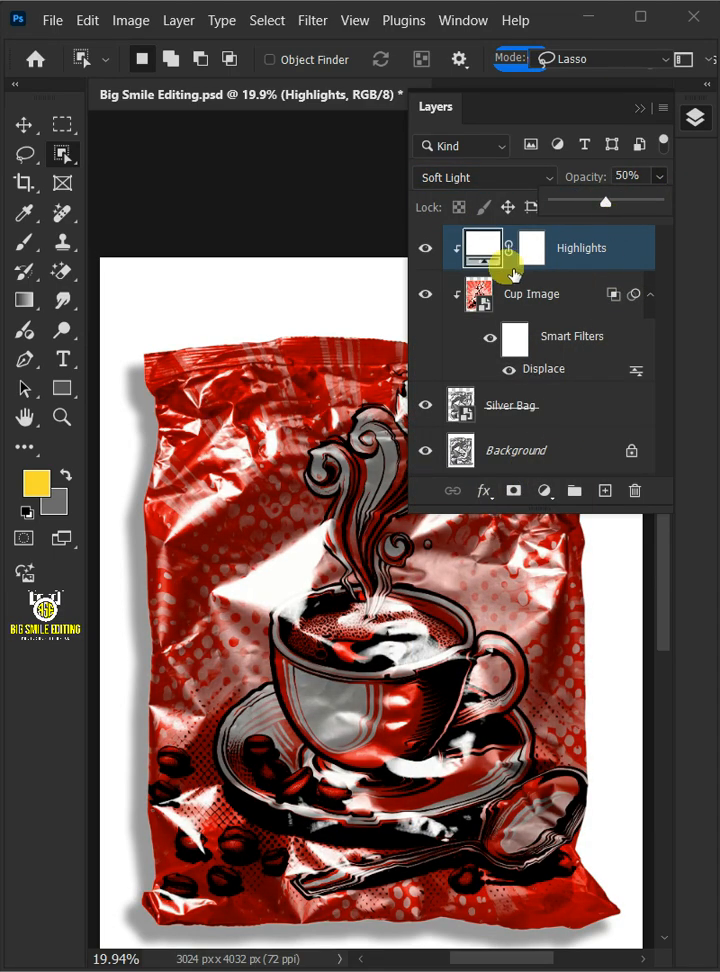